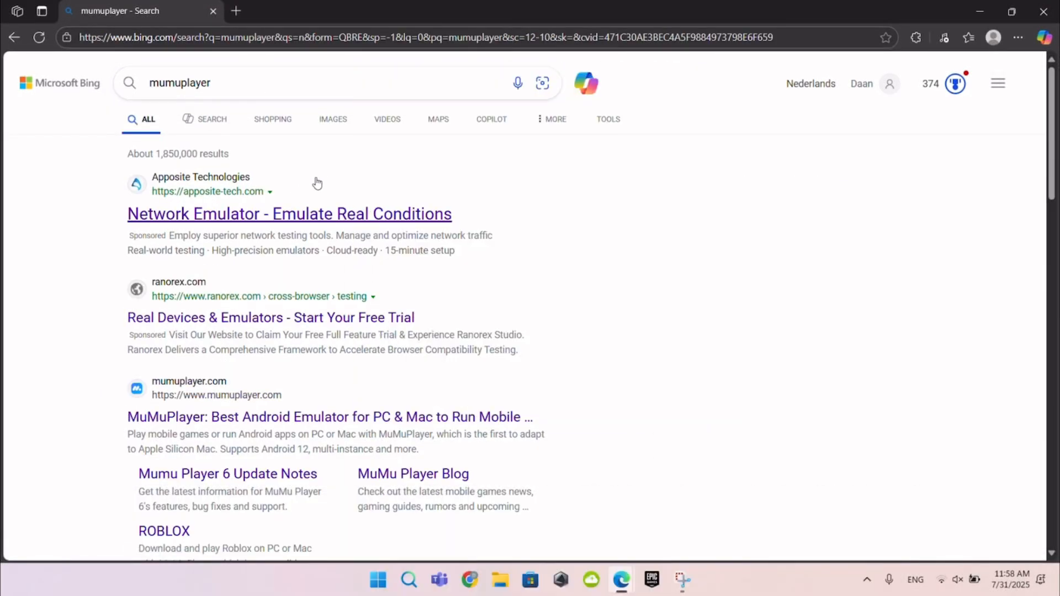
- Open the mumuplayer.com result 'MuMuPlayer: Best Android Emulator for PC & Mac' from Bing
scroll("down", 3)
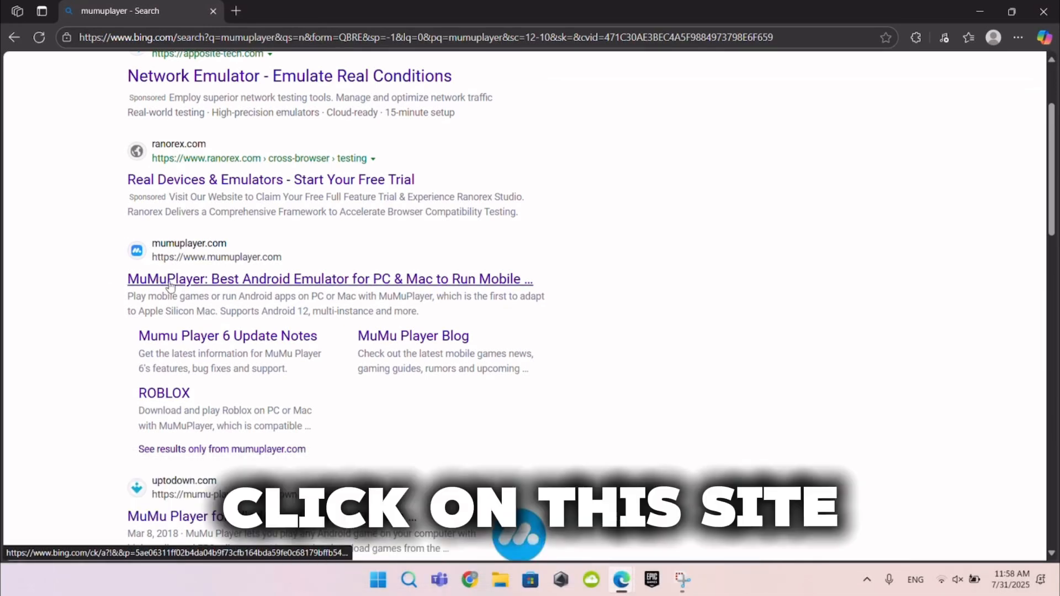
left_click(329, 279)
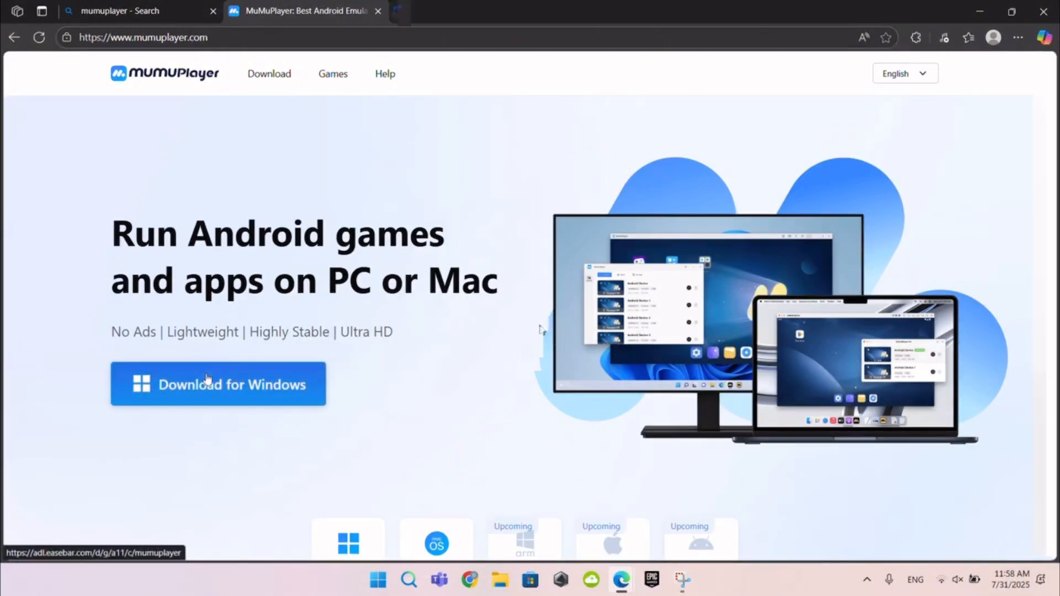
- Download the MuMu_5.0.1 Windows installer and run it from Edge's Downloads panel
left_click(217, 384)
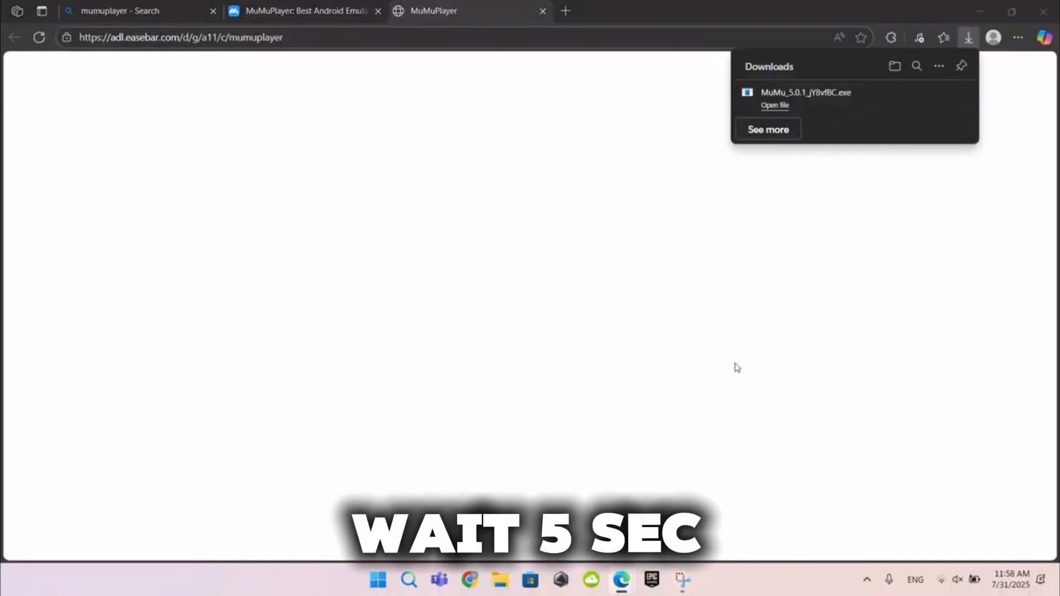
left_click(775, 105)
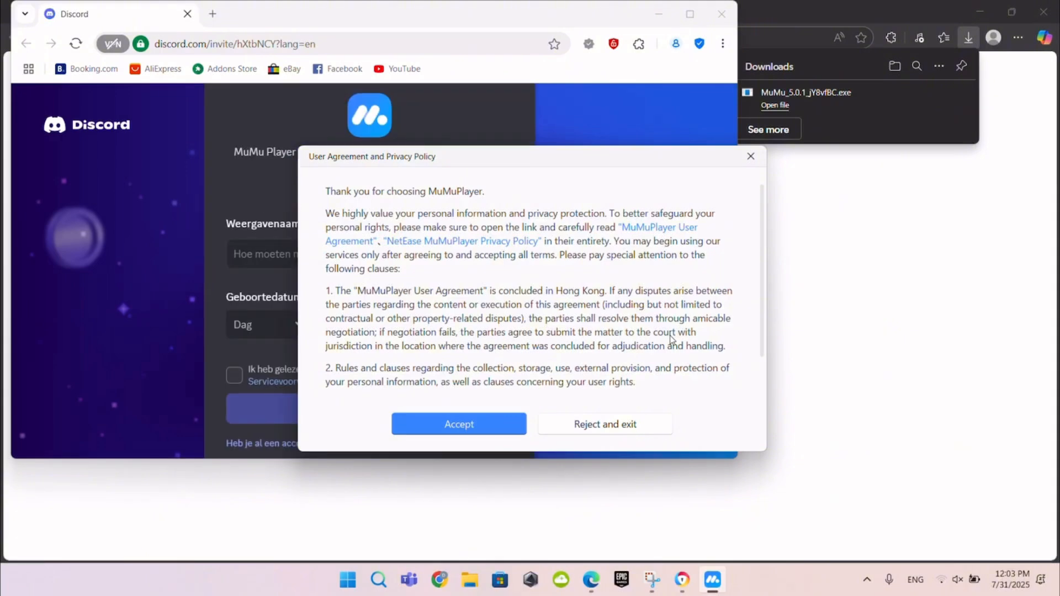
mouse_move(458, 424)
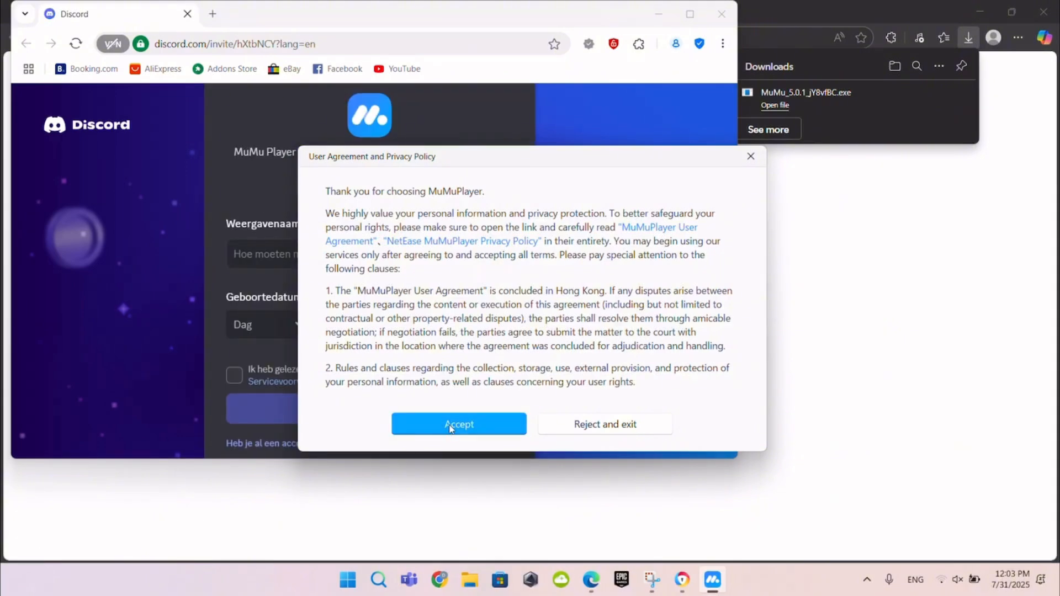
- Accept the MuMu user agreement and start the default Android 12 device
left_click(458, 424)
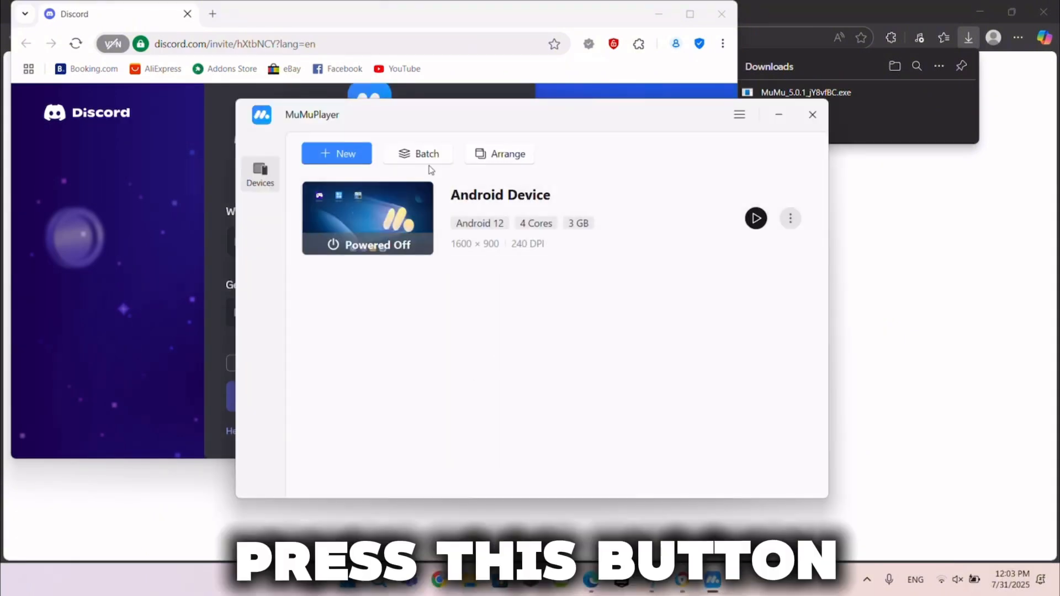
left_click(755, 217)
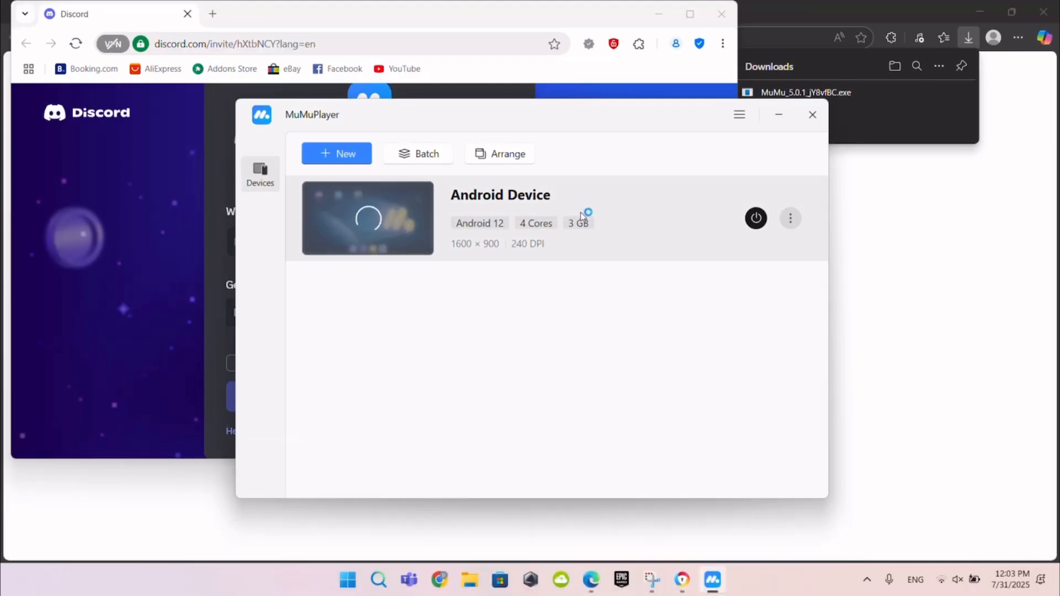
mouse_move(608, 263)
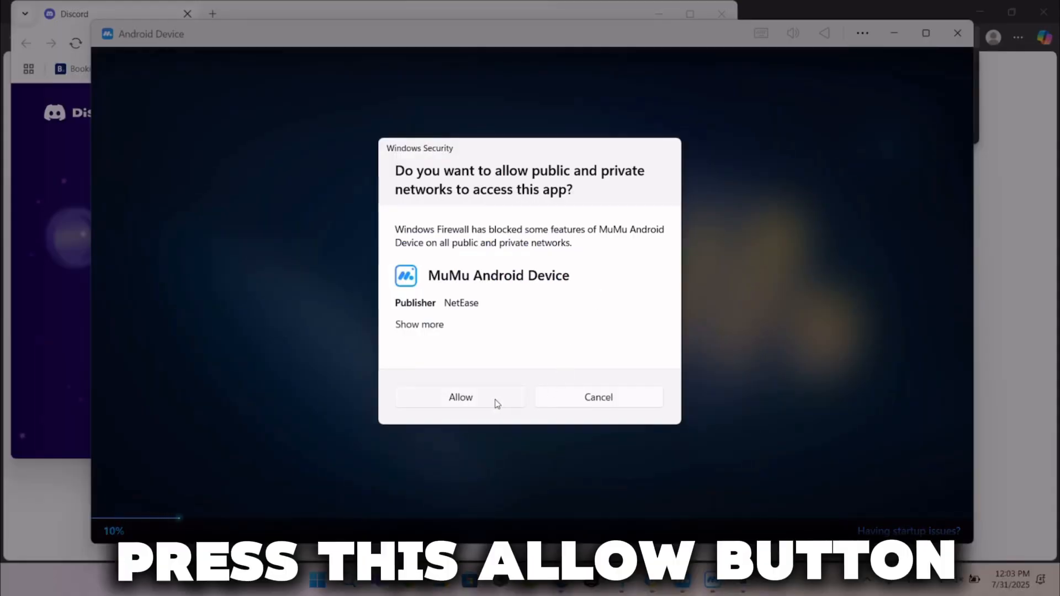
- Allow the Android device through the Windows Security firewall and wait for the home screen
left_click(460, 397)
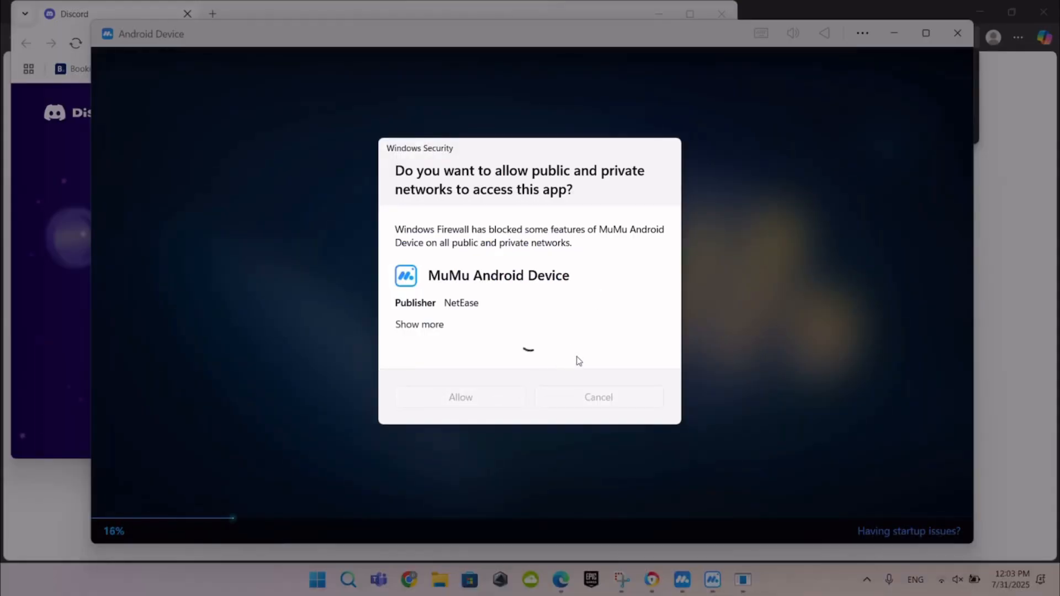
left_click(460, 397)
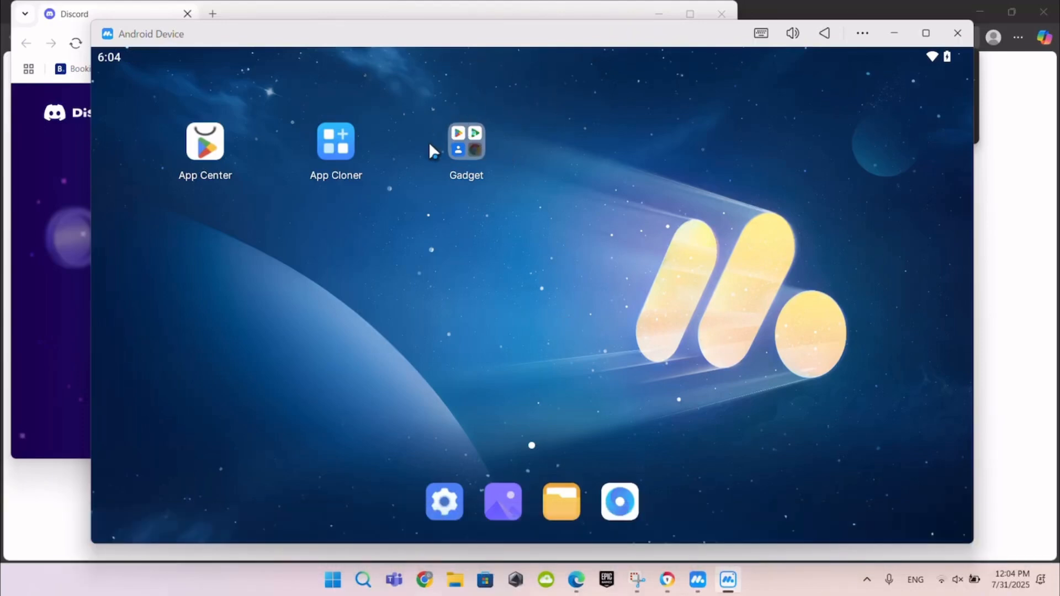
- Launch Play Store from the Gadget folder and begin the Google sign-in
left_click(466, 142)
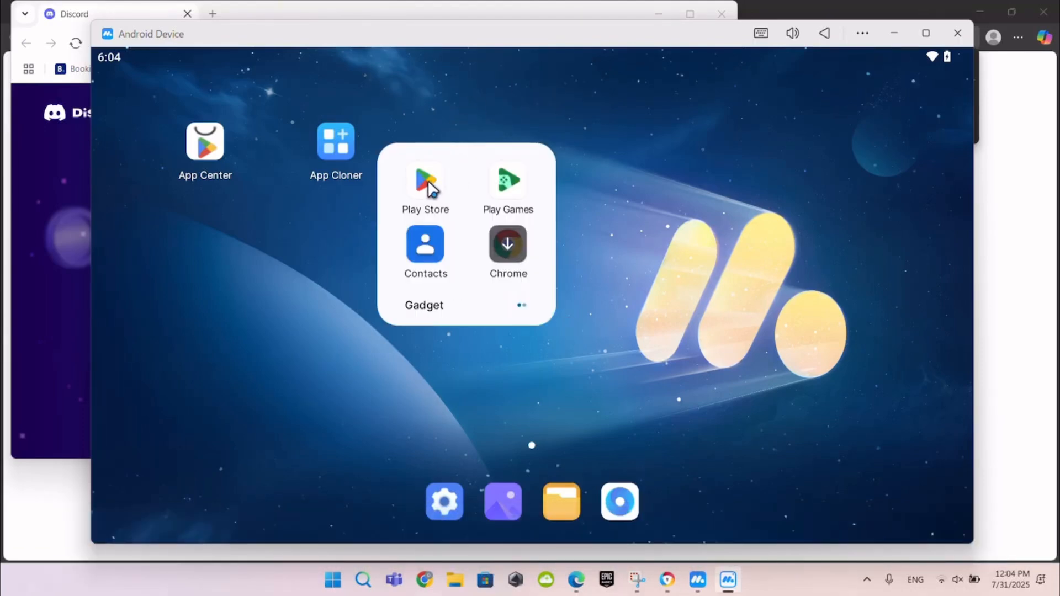
left_click(425, 181)
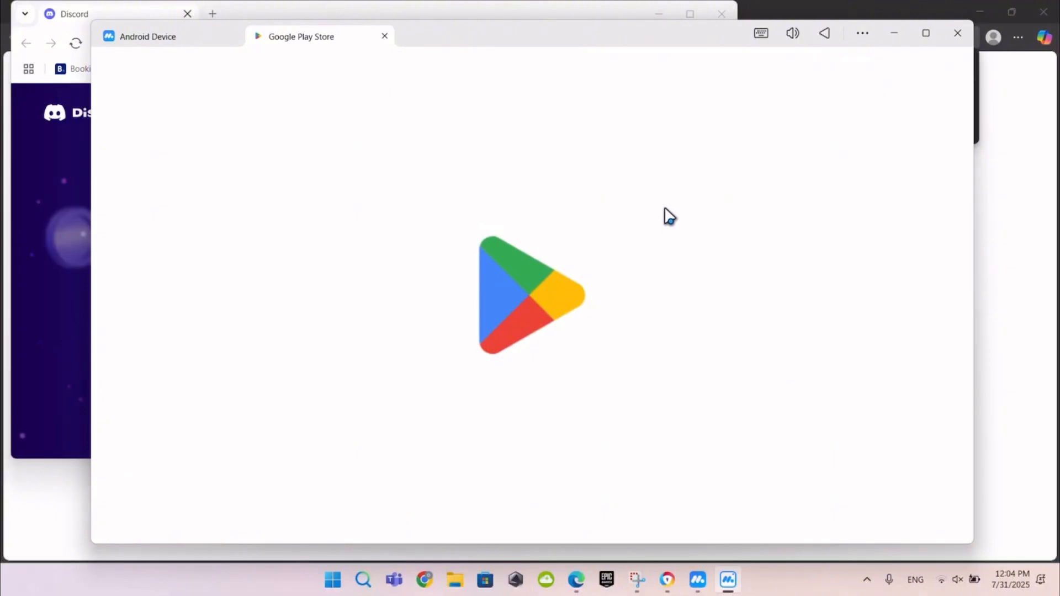
mouse_move(588, 160)
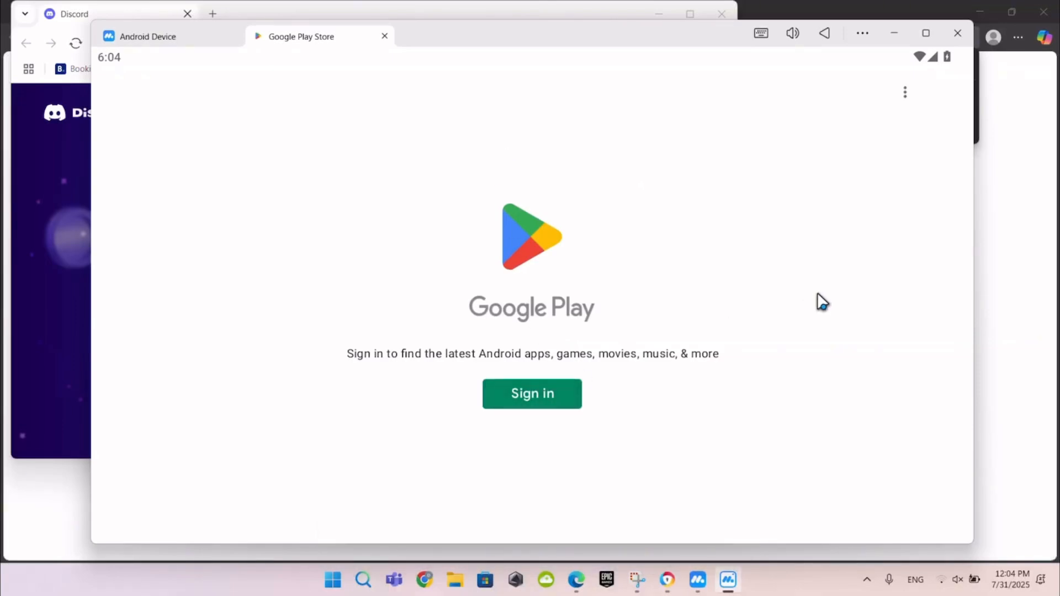
mouse_move(622, 391)
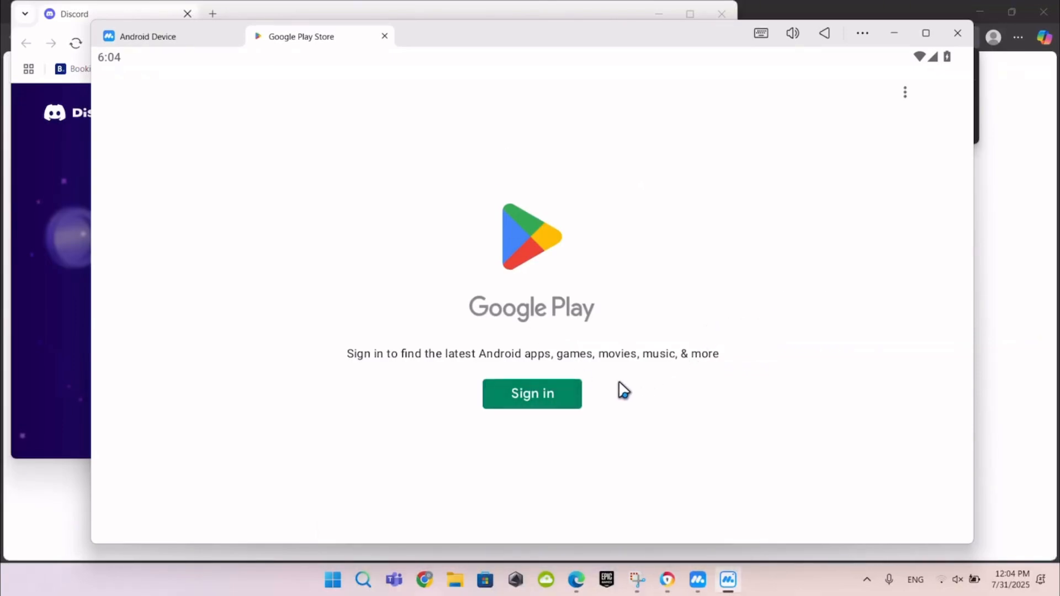
left_click(531, 394)
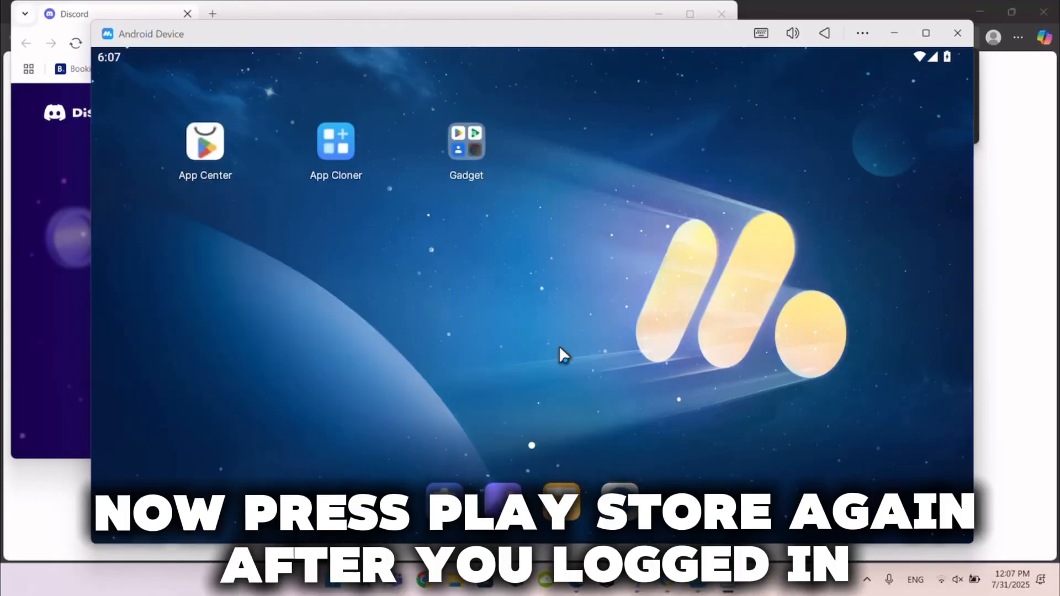
- Relaunch Play Store, dismiss the teacher-approved apps tip, and bring up the Search page
left_click(466, 142)
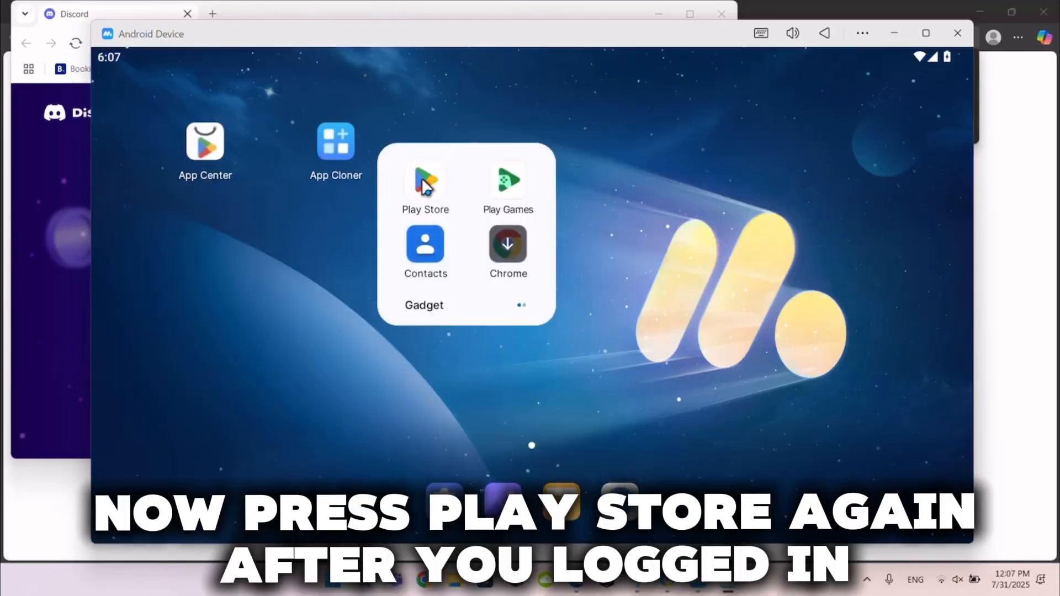
left_click(425, 181)
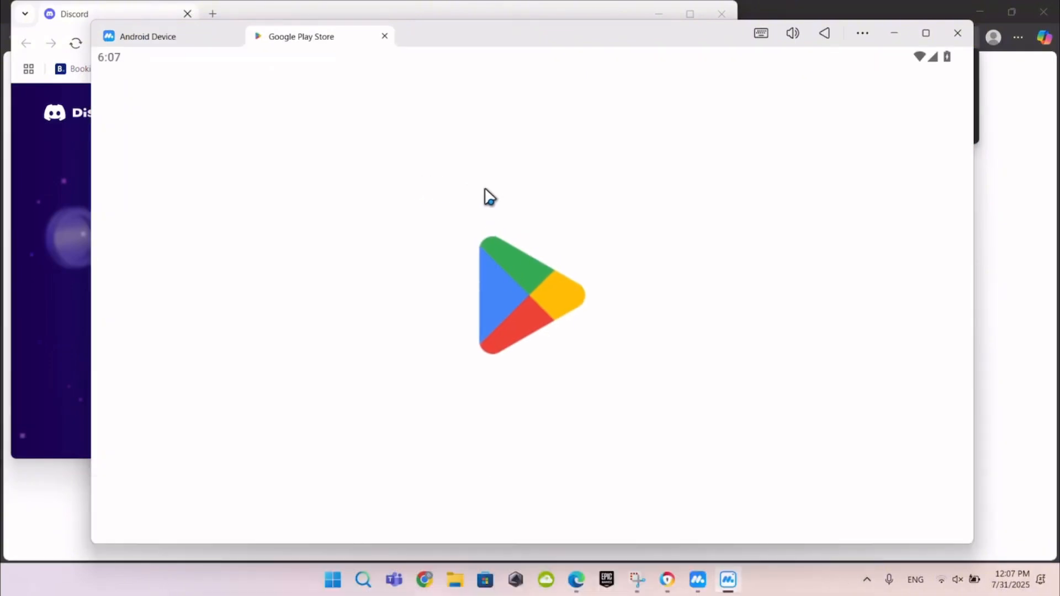
mouse_move(713, 233)
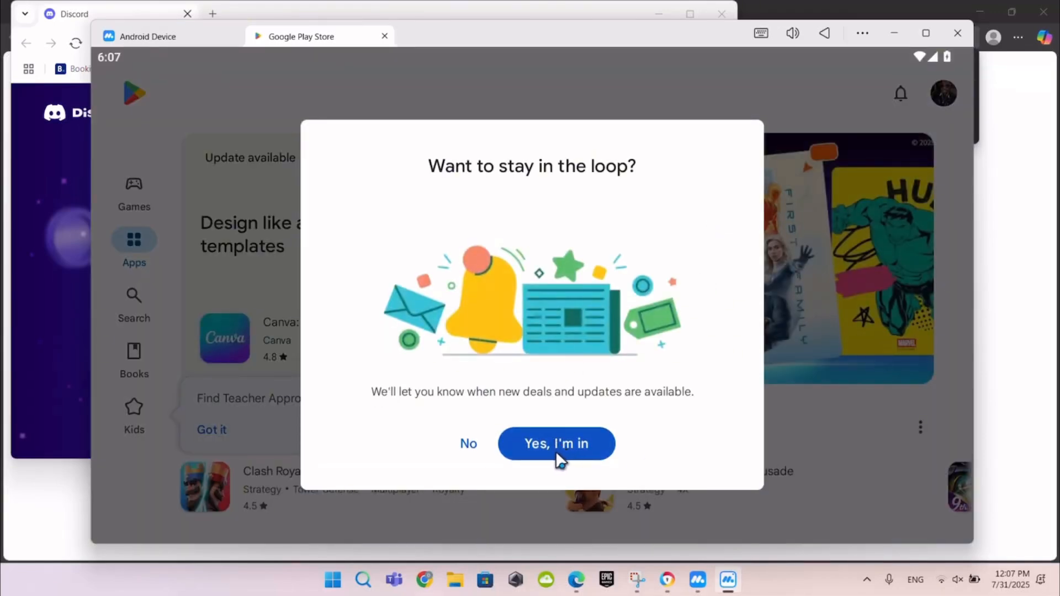
left_click(555, 443)
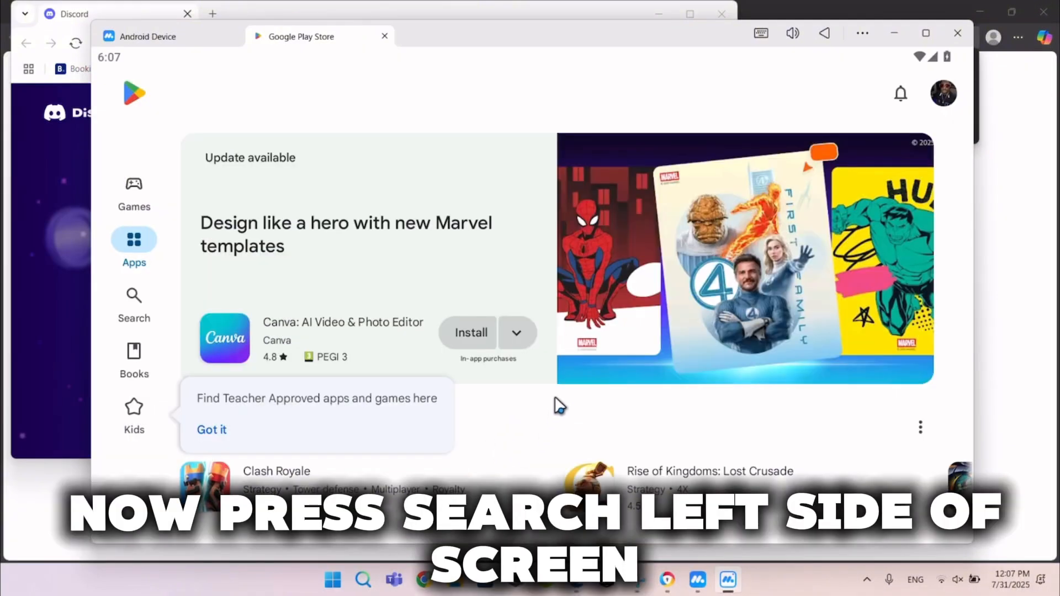
left_click(210, 429)
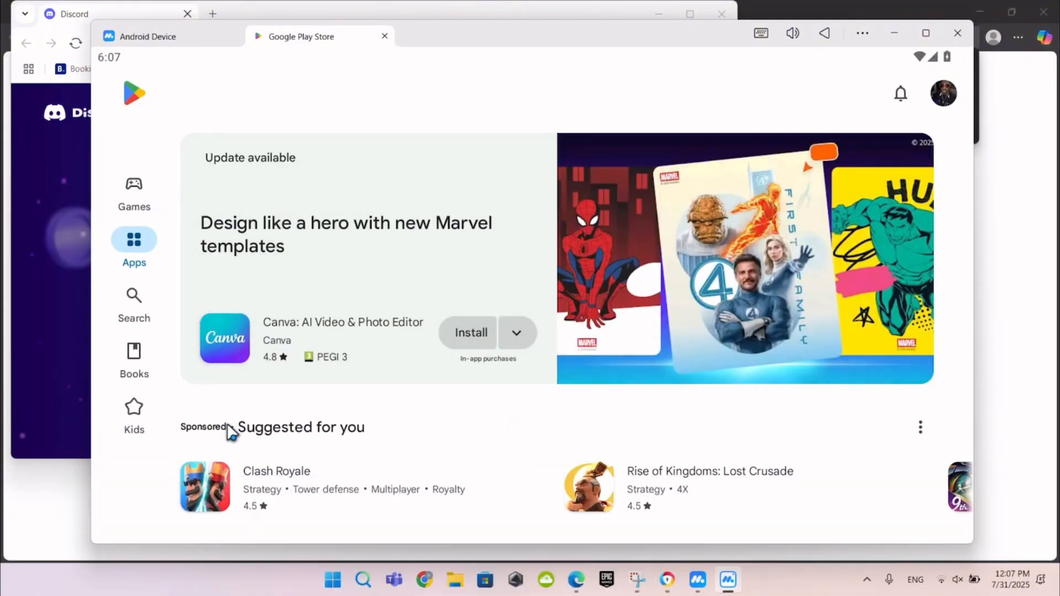
mouse_move(133, 311)
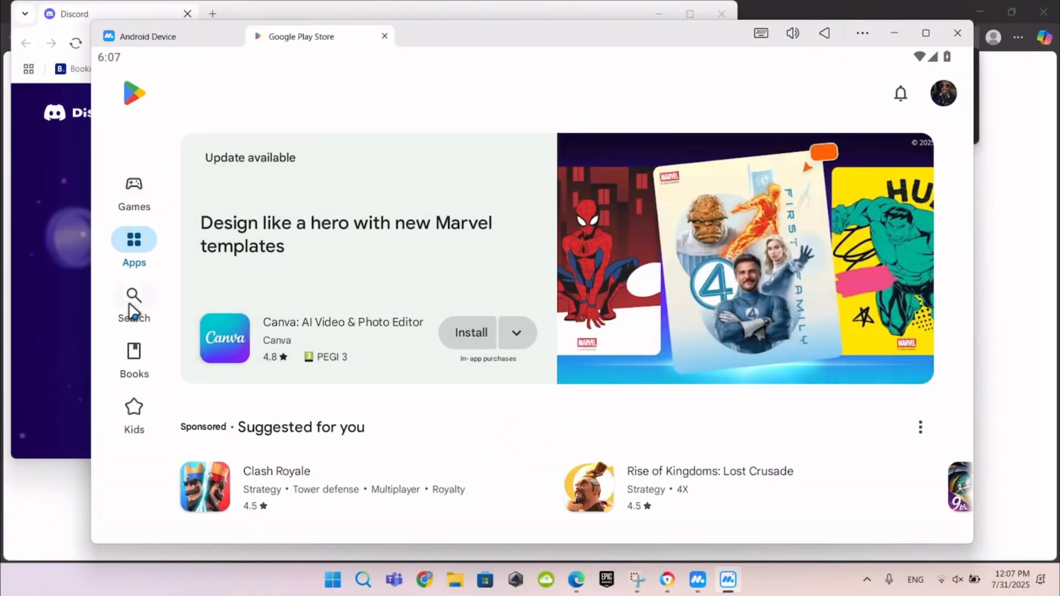
left_click(133, 298)
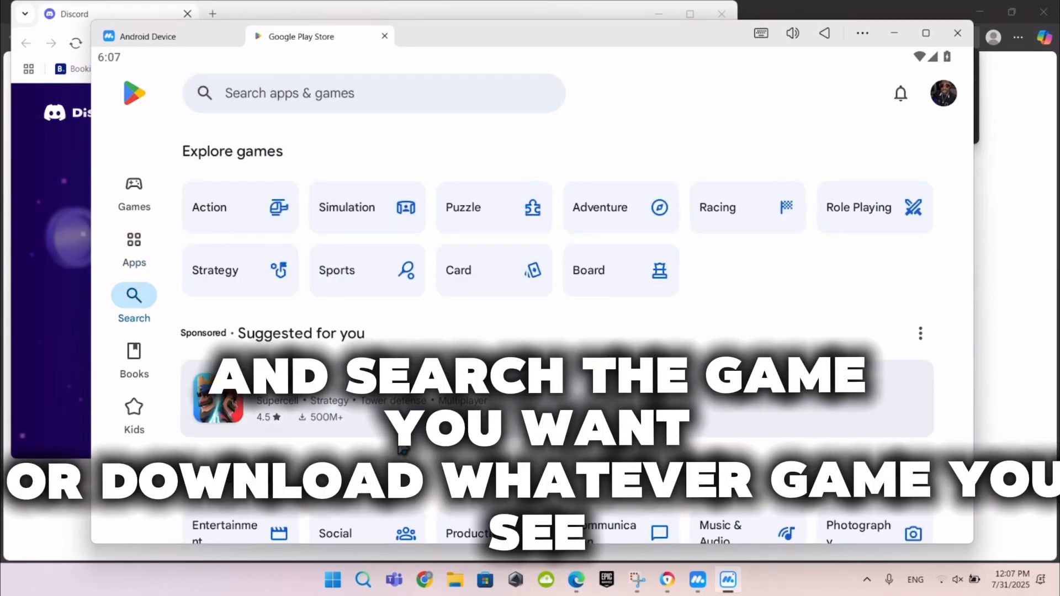
- Install Clash Royale from its Suggested for you store page
left_click(217, 398)
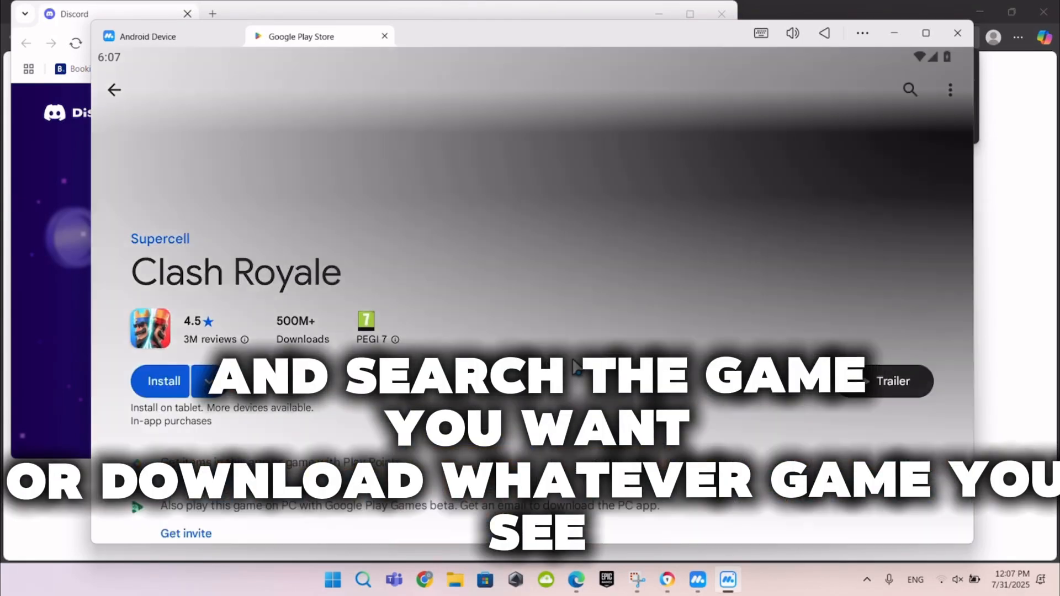
left_click(160, 380)
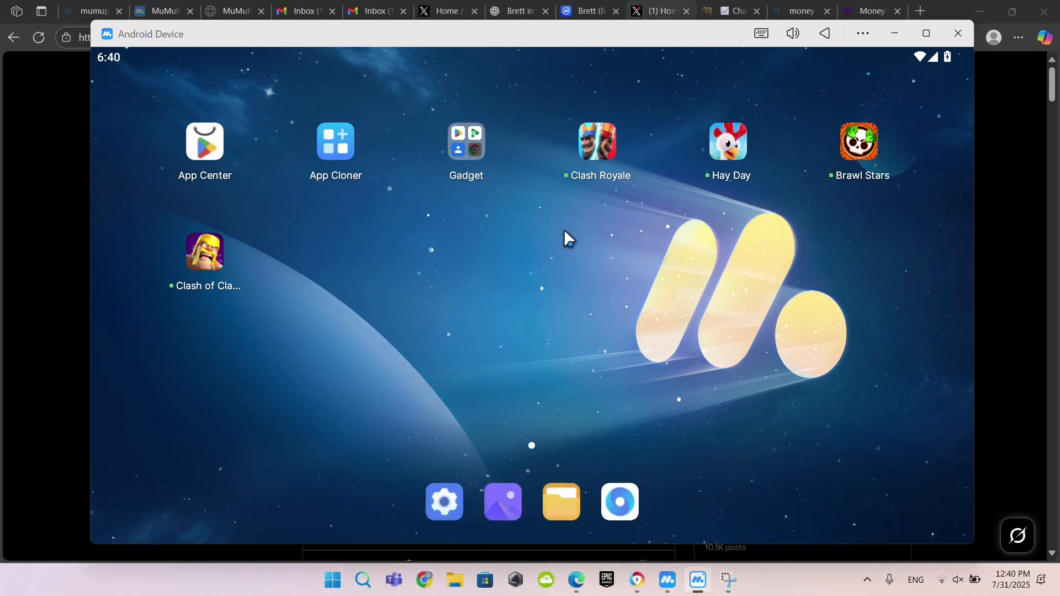
- Launch Clash Royale from the MuMu home screen and wait while it updates
left_click(596, 141)
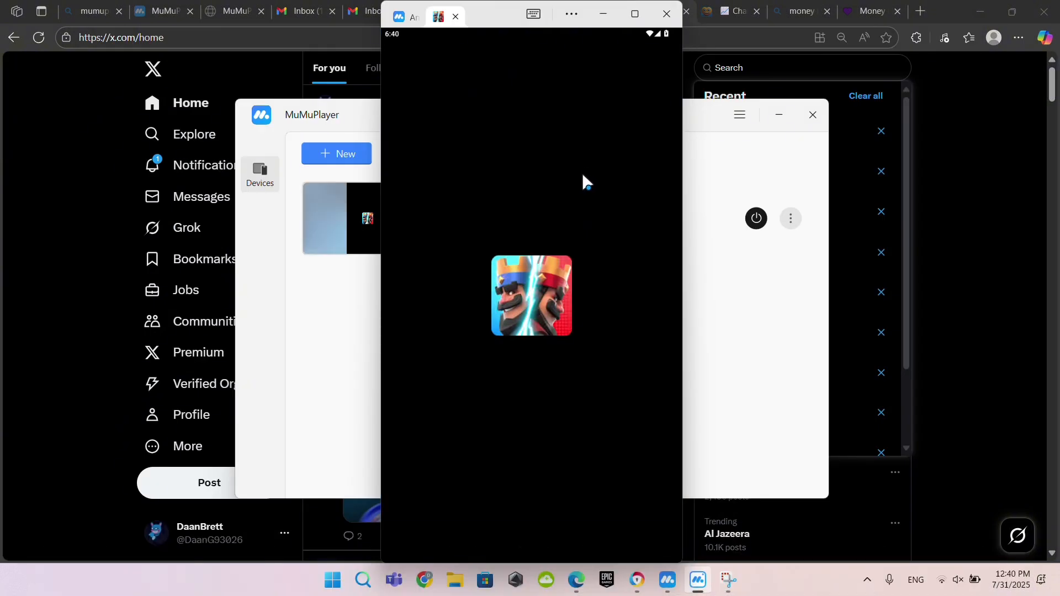
mouse_move(567, 298)
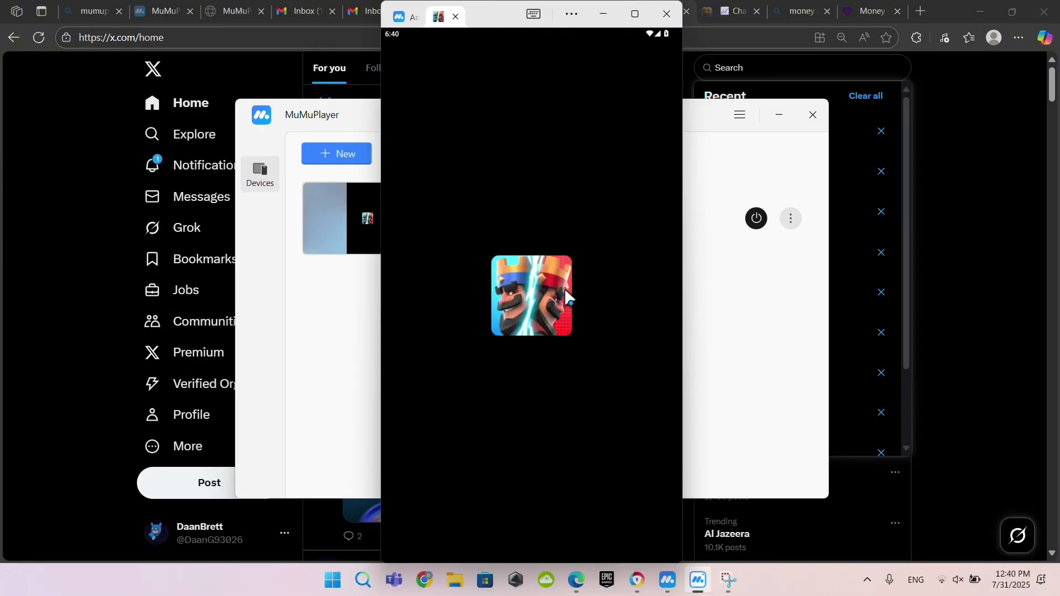
mouse_move(574, 264)
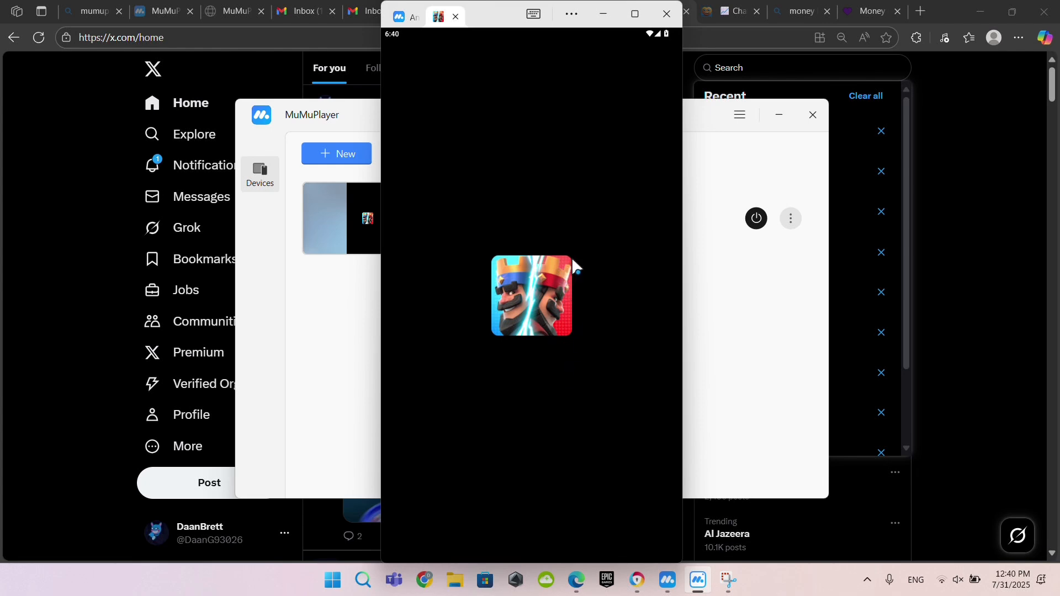
mouse_move(544, 30)
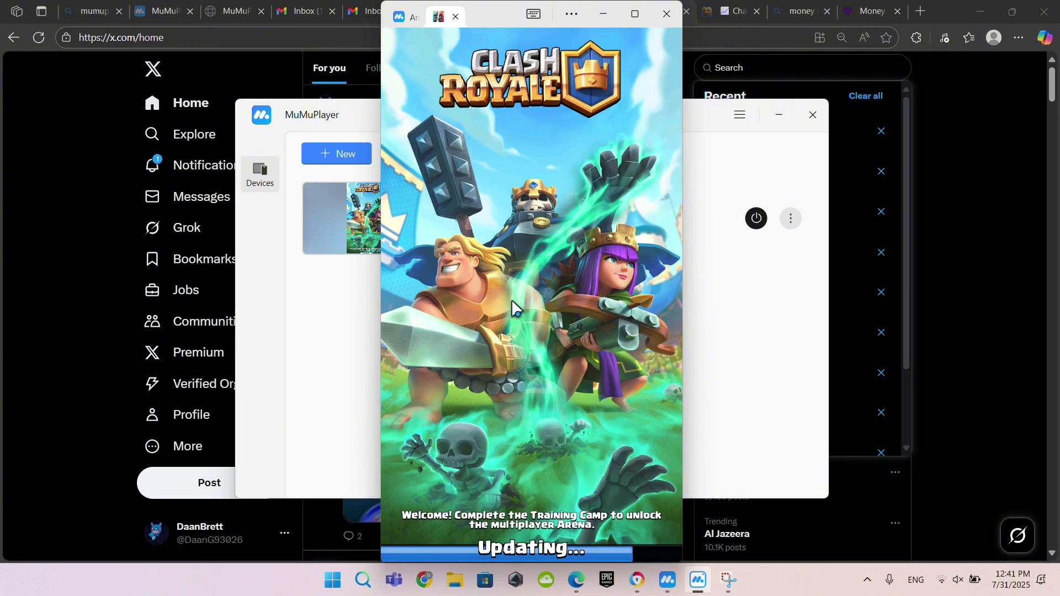
mouse_move(515, 313)
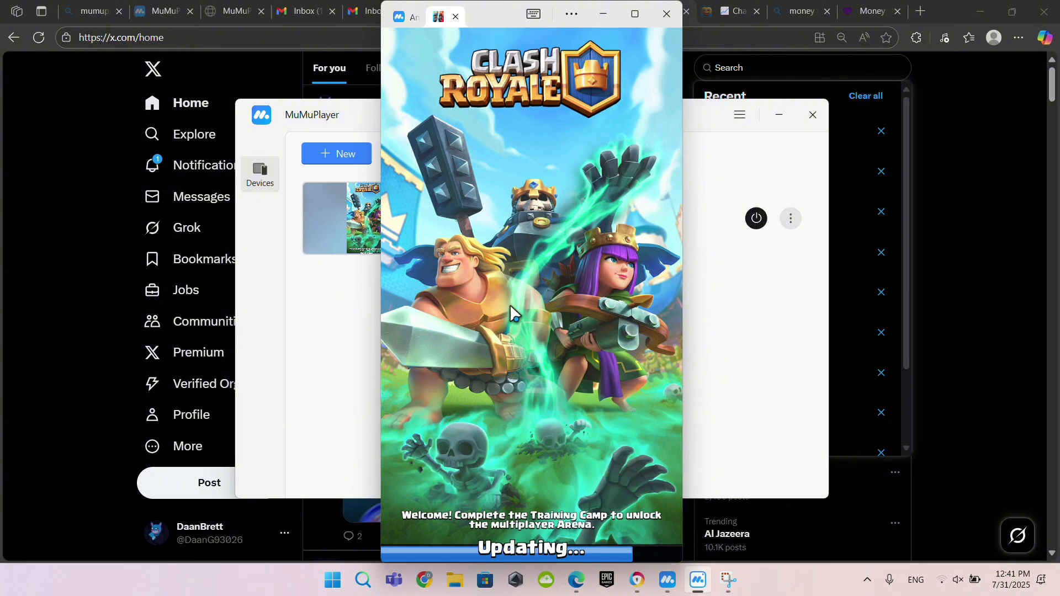
mouse_move(520, 313)
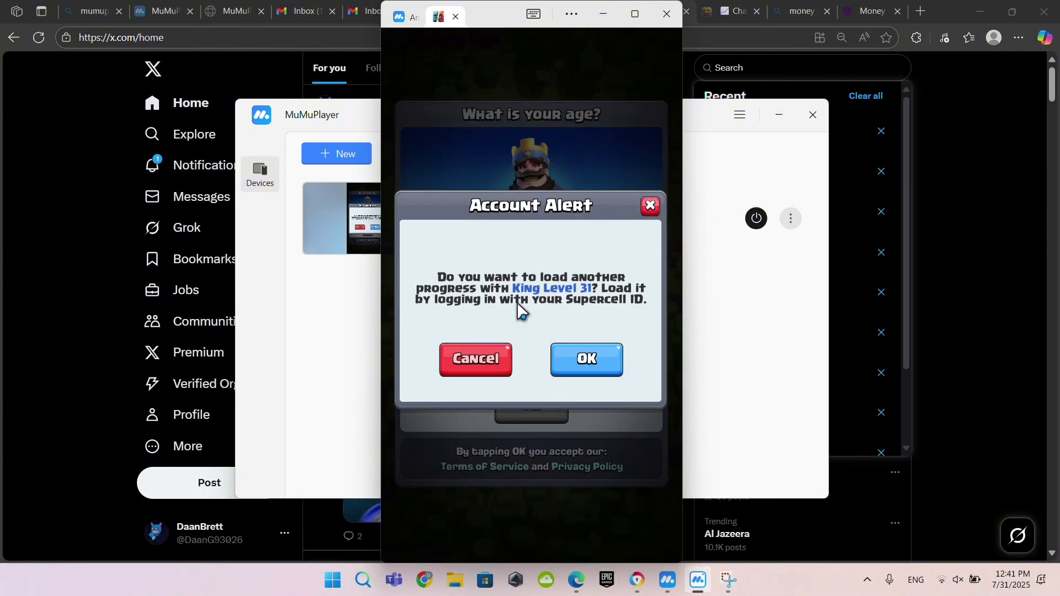
mouse_move(595, 365)
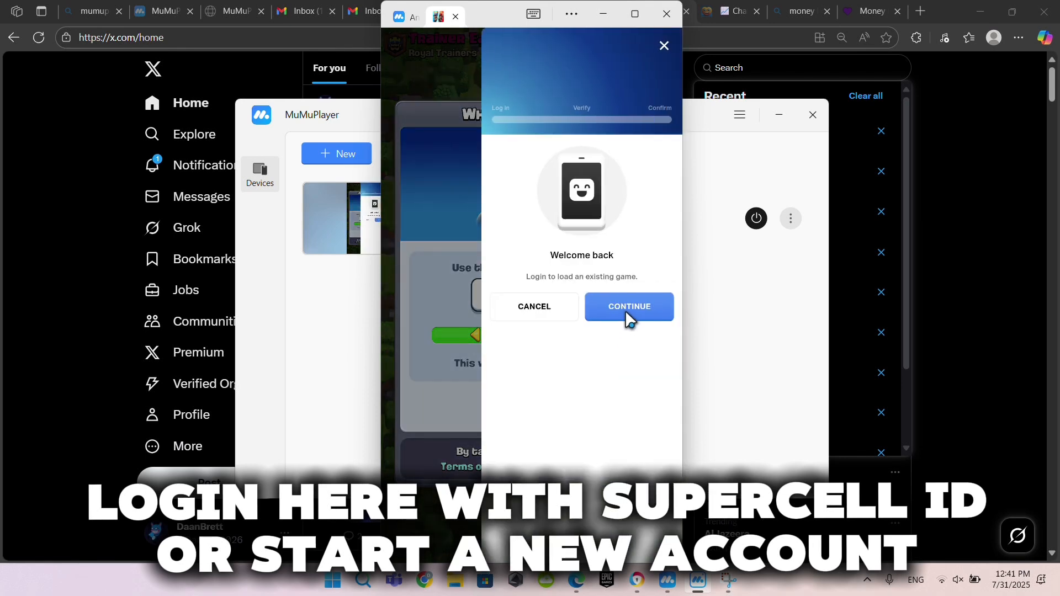
- Skip the Supercell ID login, set age to 34, and accept all data consents
left_click(627, 306)
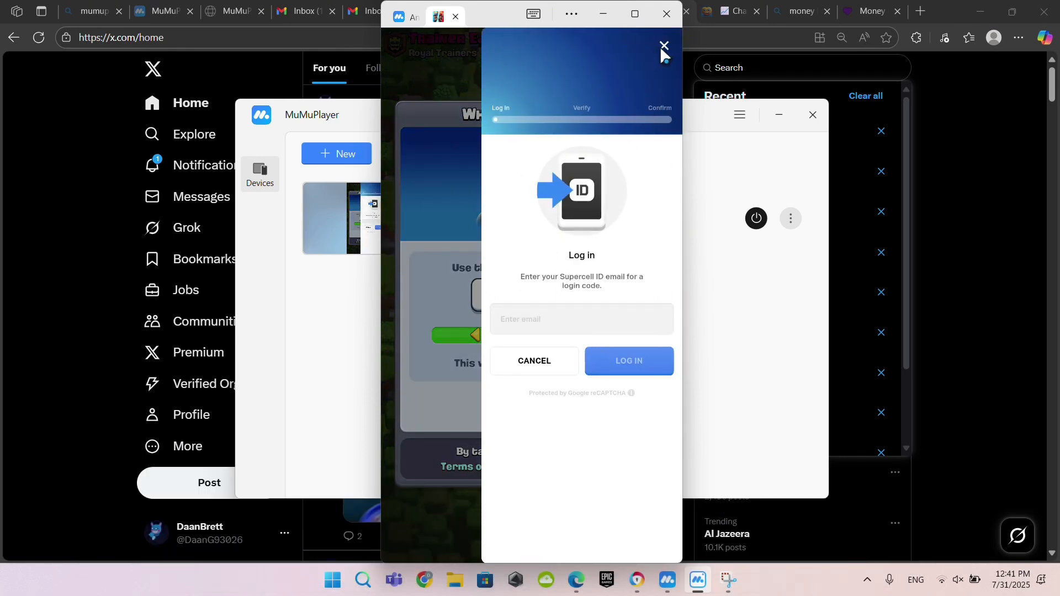
mouse_move(600, 289)
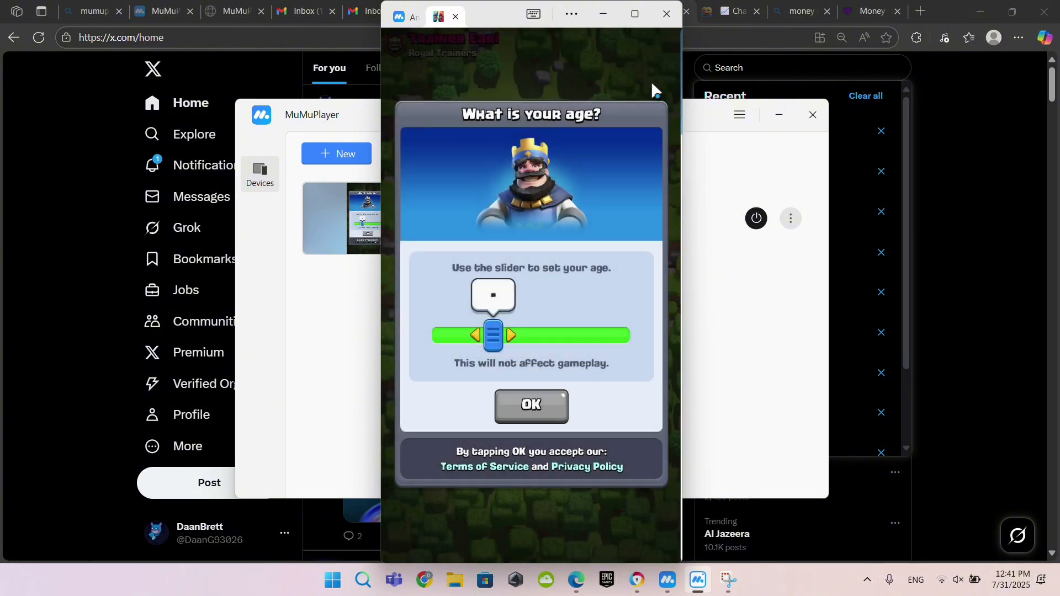
left_click_drag(493, 334, 536, 334)
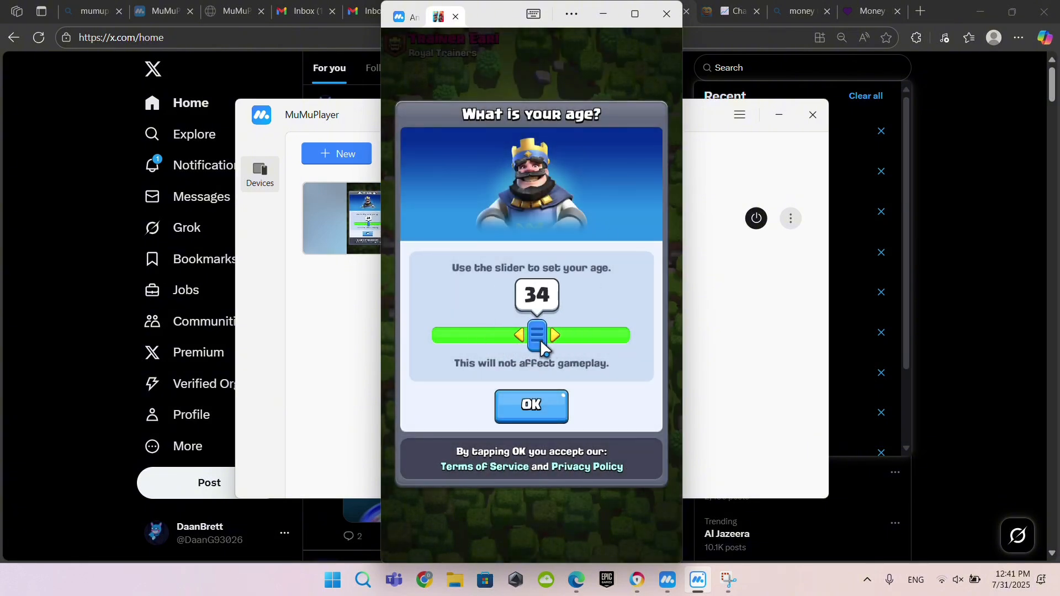
left_click(531, 406)
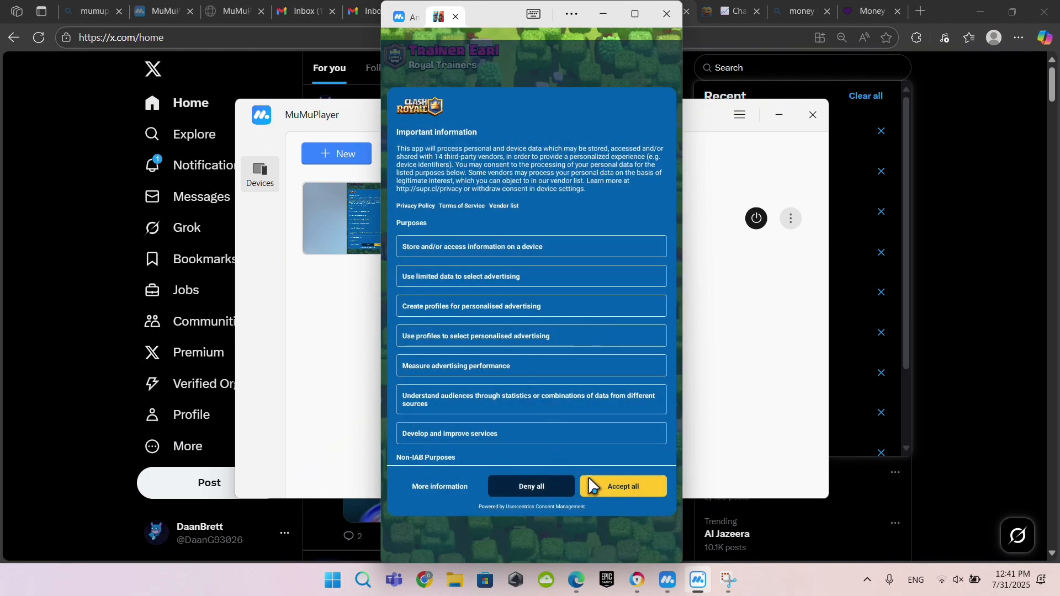
left_click(621, 491)
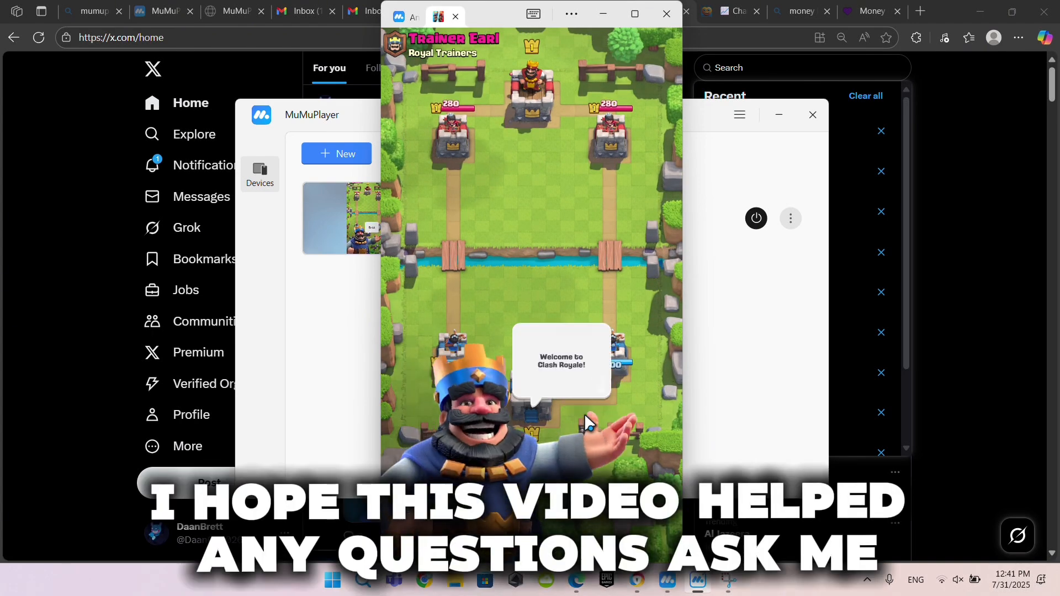